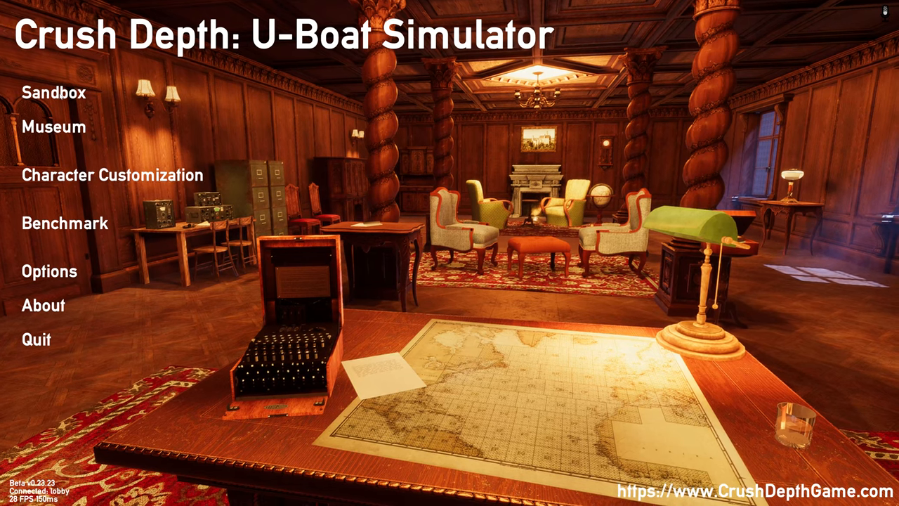
Dress Hans Schäfer in jeans and the star-patterned Shirt 3 via Character Customization.
{"action": "left_click", "coordinate": [112, 176]}
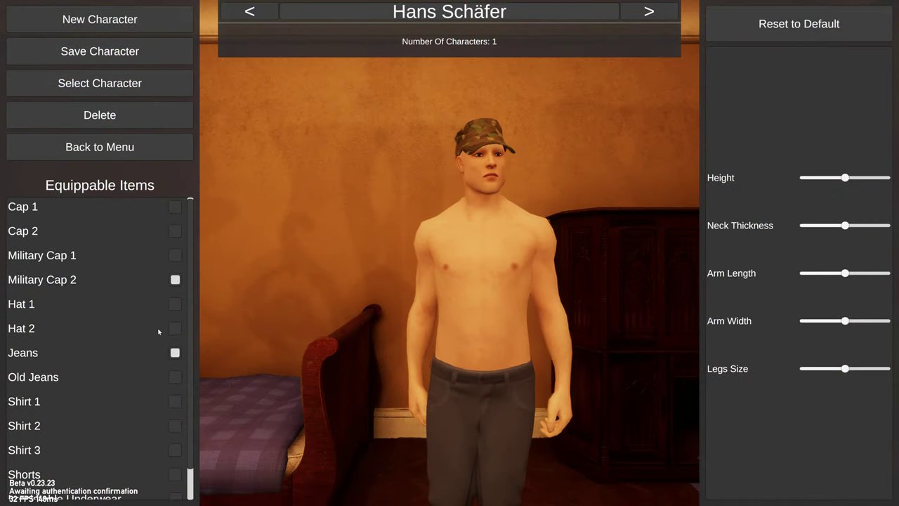
{"action": "left_click", "coordinate": [174, 377]}
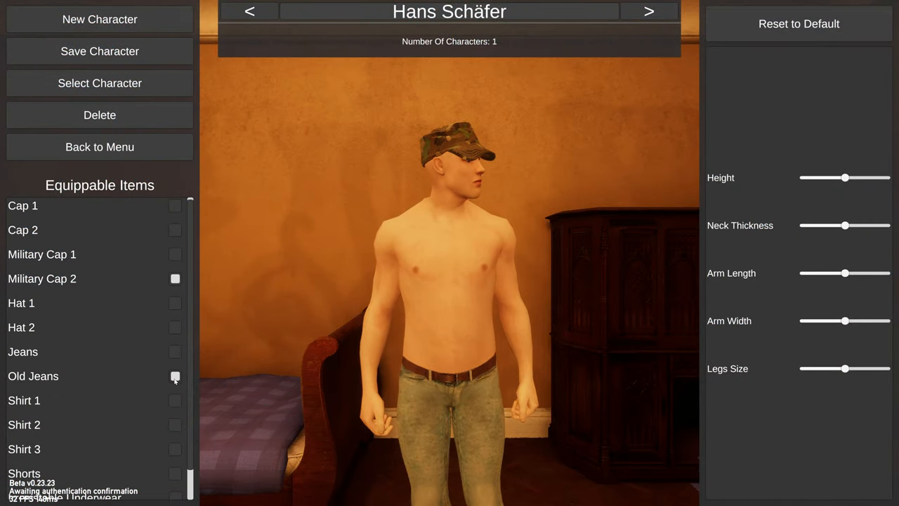
{"action": "left_click", "coordinate": [175, 351]}
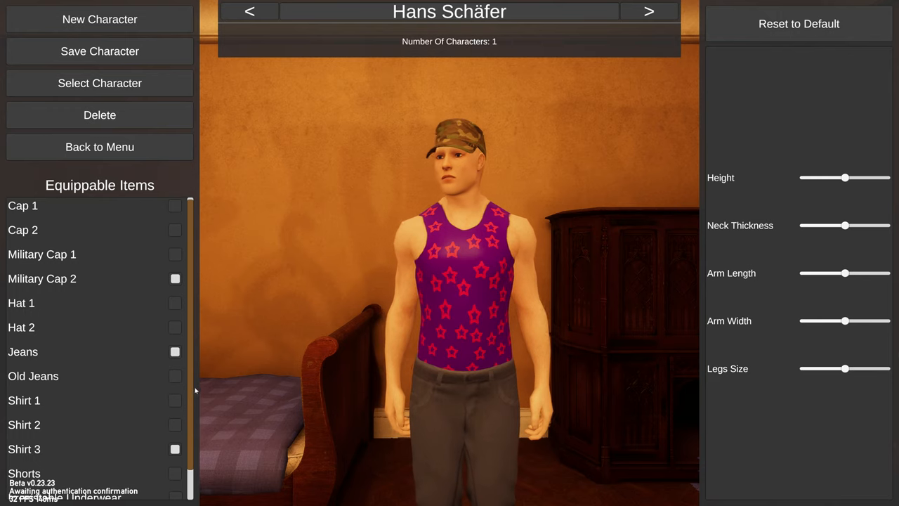
{"action": "scroll", "scroll_direction": "down", "scroll_amount": 3}
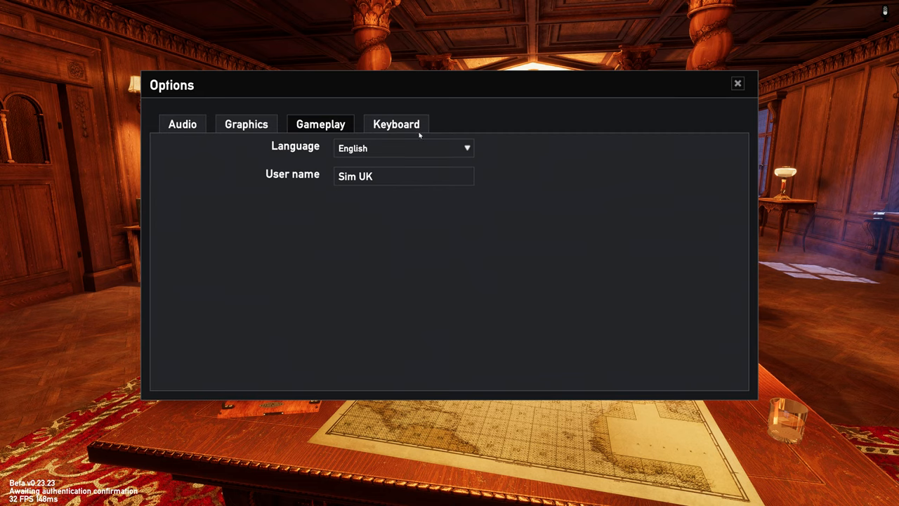
Show the keyboard controls reference and scroll down to the Other Controls section.
{"action": "left_click", "coordinate": [396, 124]}
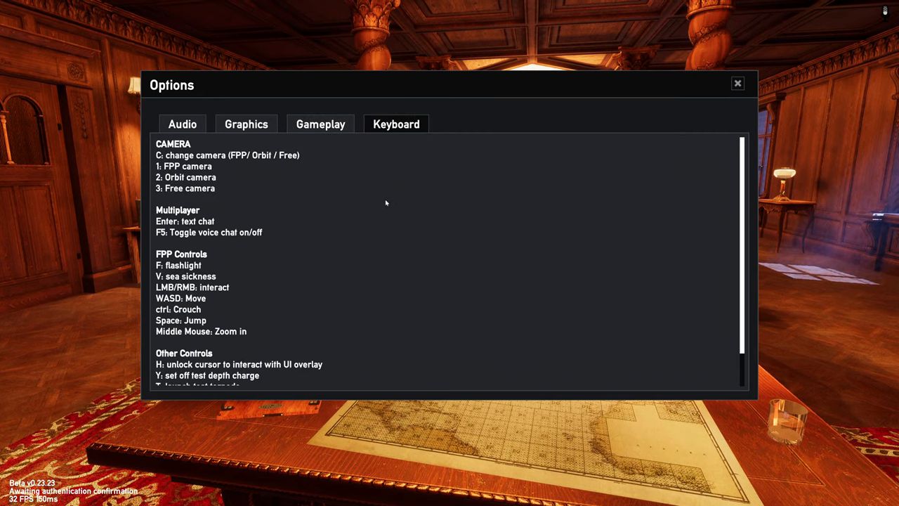
{"action": "mouse_move", "coordinate": [347, 290]}
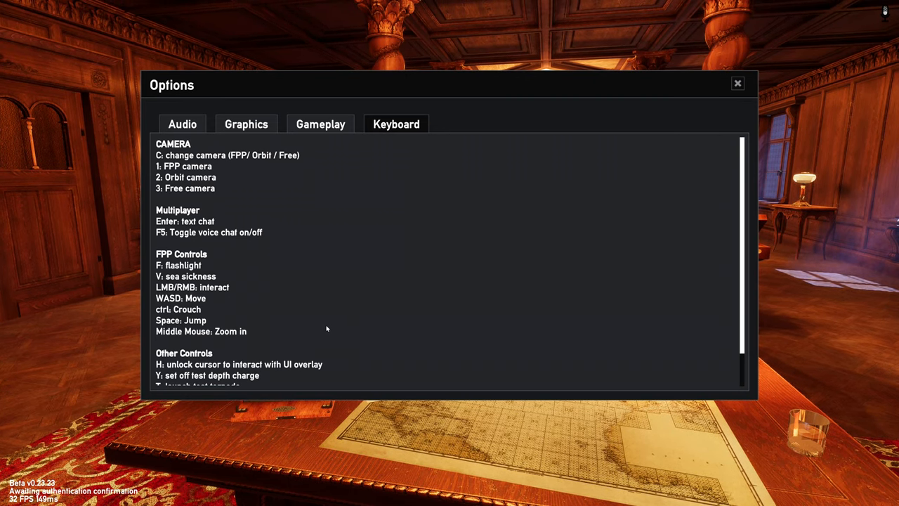
{"action": "scroll", "scroll_direction": "down", "scroll_amount": 3}
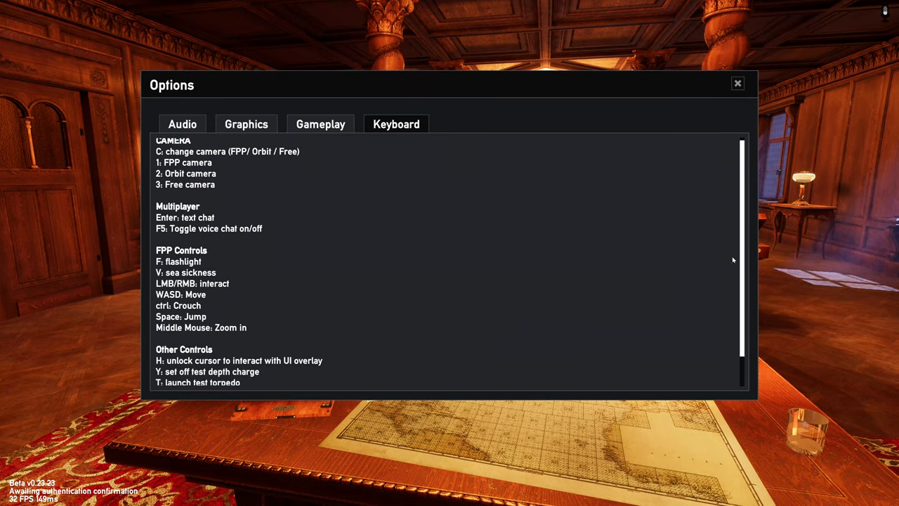
{"action": "scroll", "scroll_direction": "down", "scroll_amount": 3}
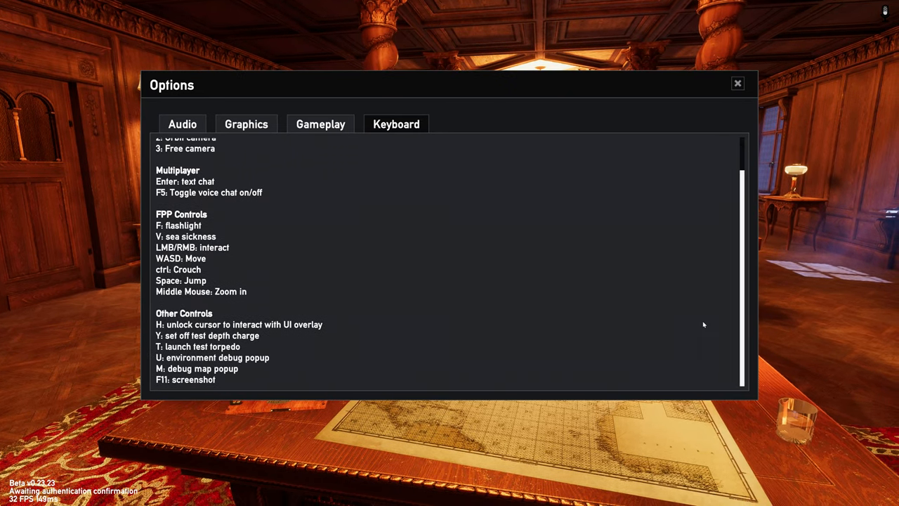
{"action": "mouse_move", "coordinate": [194, 359]}
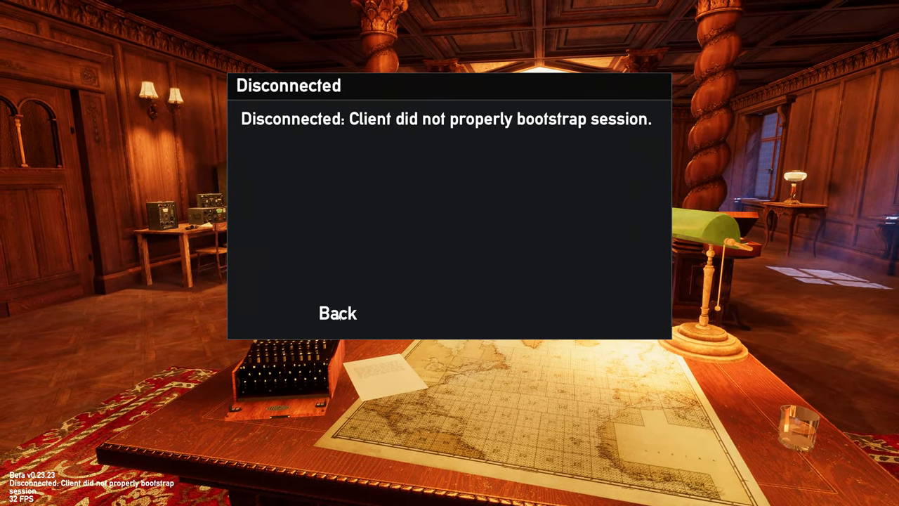
Dismiss the Disconnected notice and bring up the Benchmark dialog from the main menu.
{"action": "left_click", "coordinate": [337, 313]}
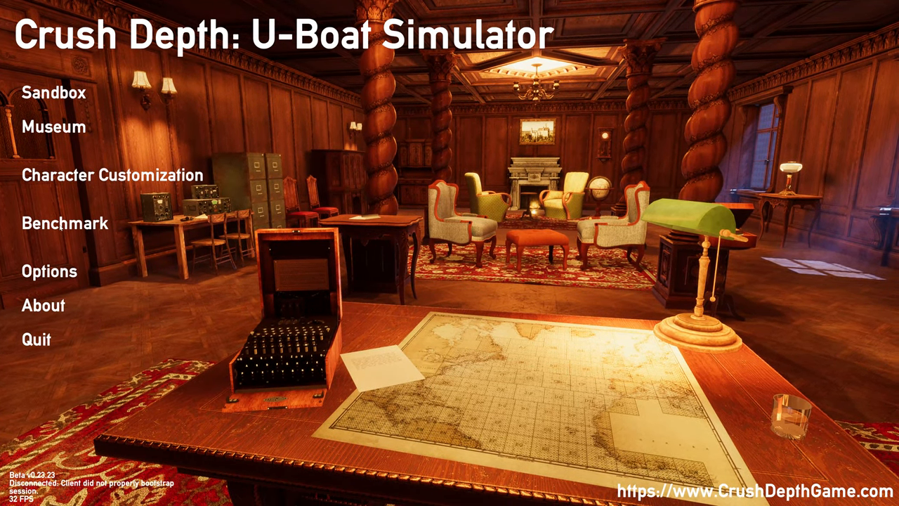
{"action": "left_click", "coordinate": [65, 224]}
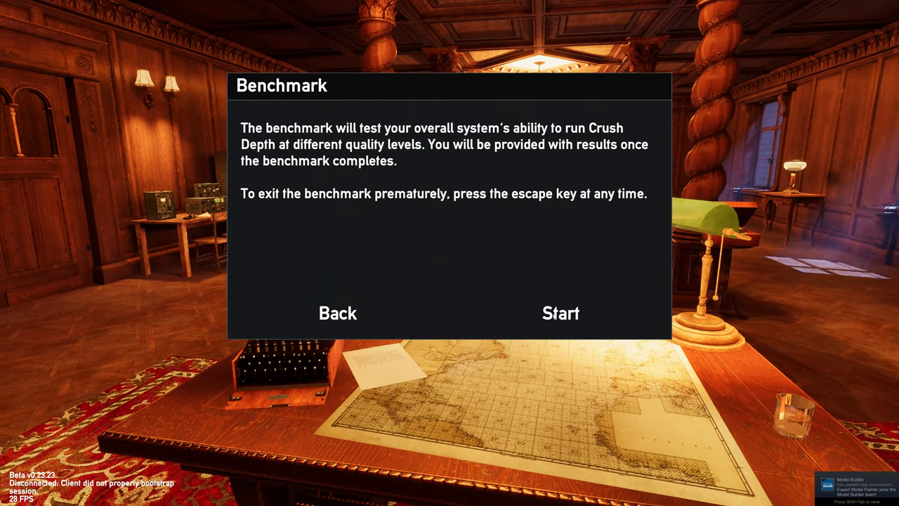
Answer the Benchmark prompt so the performance test begins.
{"action": "left_click", "coordinate": [560, 312]}
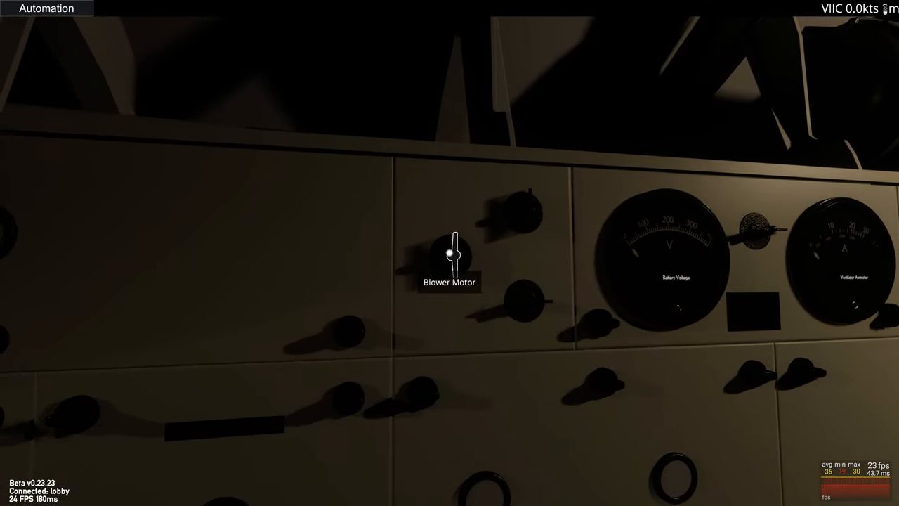
Operate the Blower Motor switch on the U-boat's electrical panel.
{"action": "left_click", "coordinate": [448, 251]}
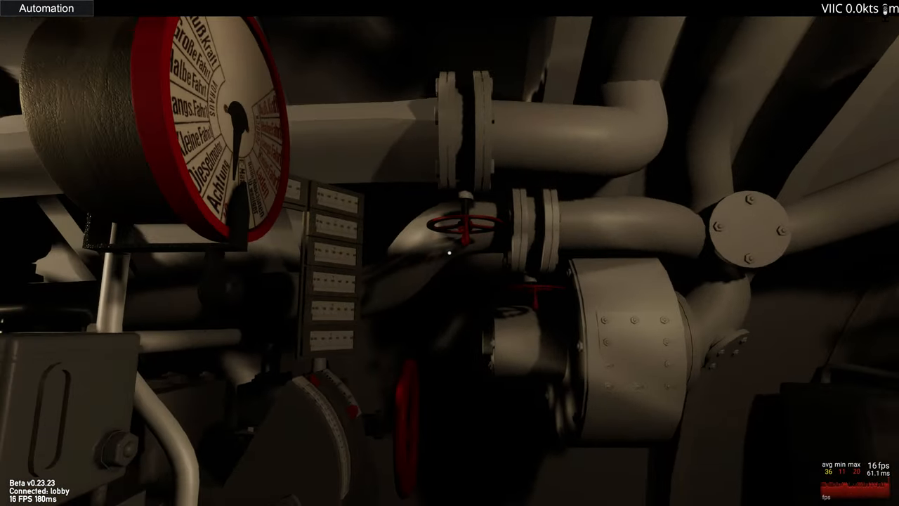
{"action": "mouse_move", "coordinate": [450, 253]}
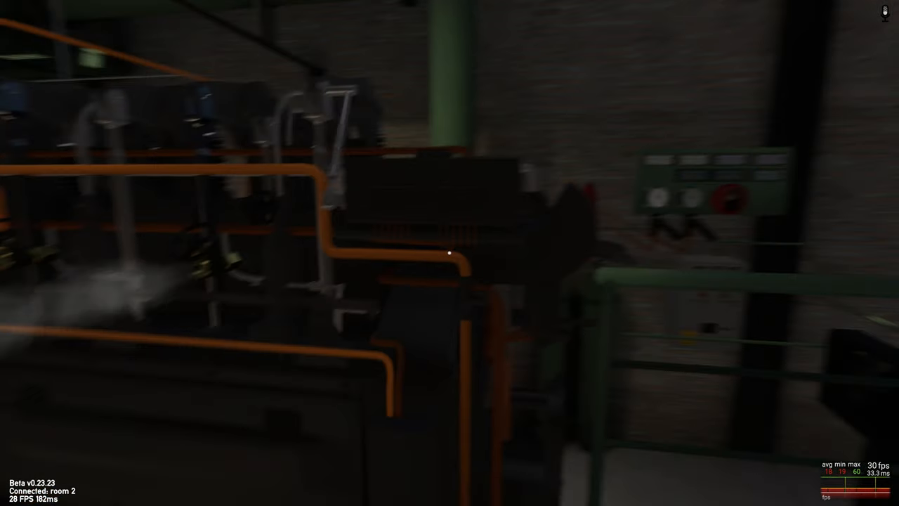
{"action": "mouse_move", "coordinate": [443, 253]}
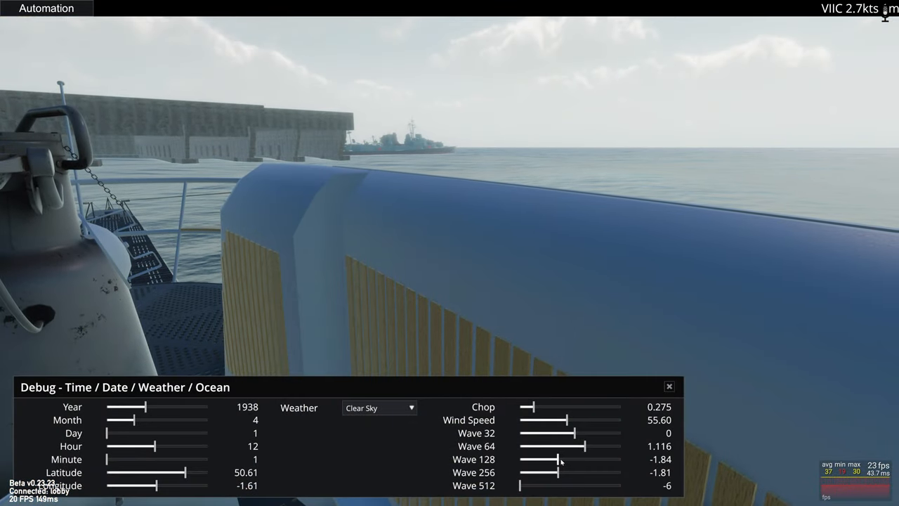
Raise the Wave 128 and Wave 256 heights, set Weather to Storm and close the debug panel.
{"action": "left_click_drag", "start_coordinate": [534, 459], "coordinate": [569, 460]}
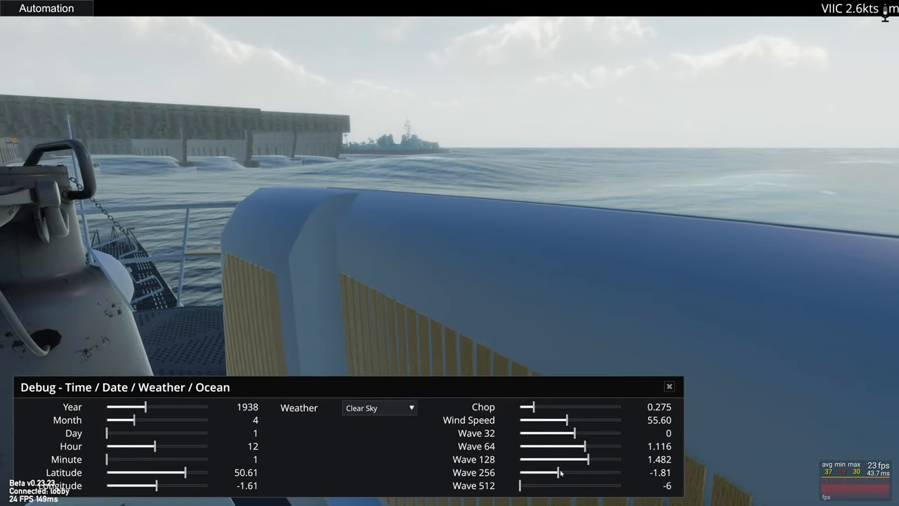
{"action": "left_click_drag", "start_coordinate": [556, 473], "coordinate": [593, 472]}
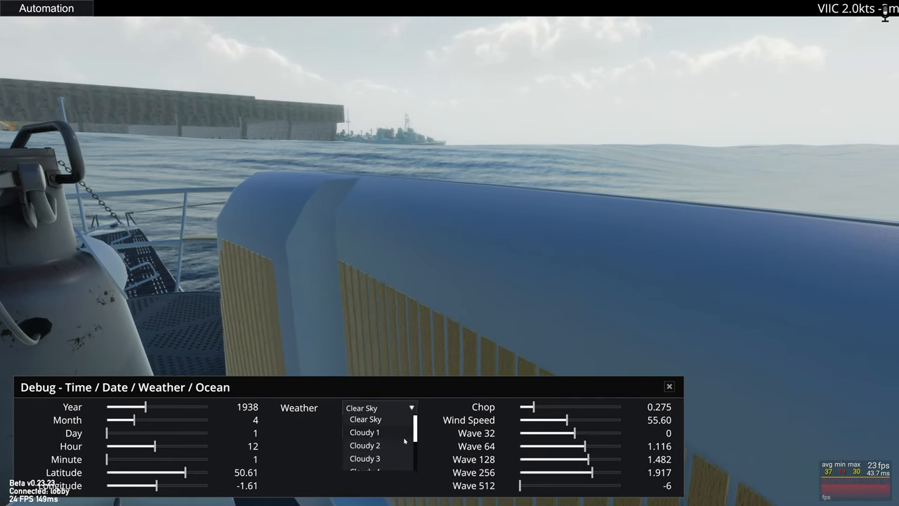
{"action": "scroll", "scroll_direction": "down", "scroll_amount": 3}
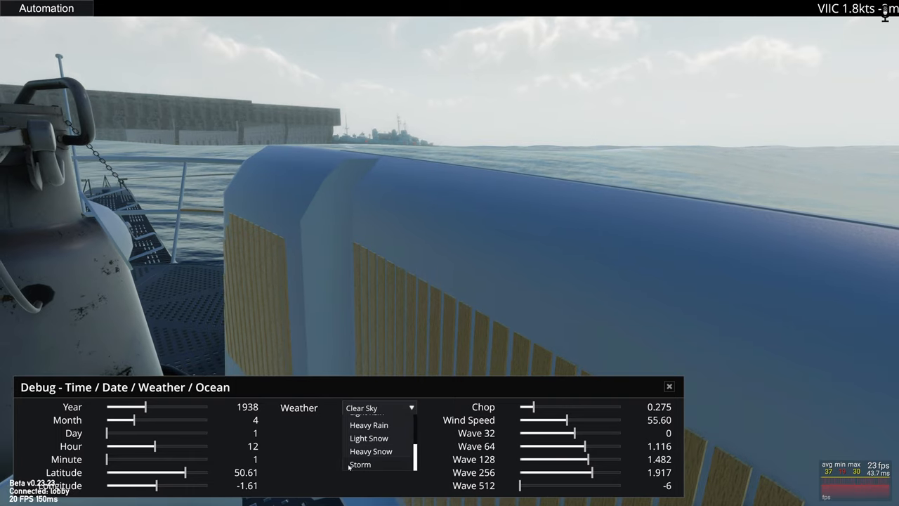
{"action": "left_click", "coordinate": [361, 464]}
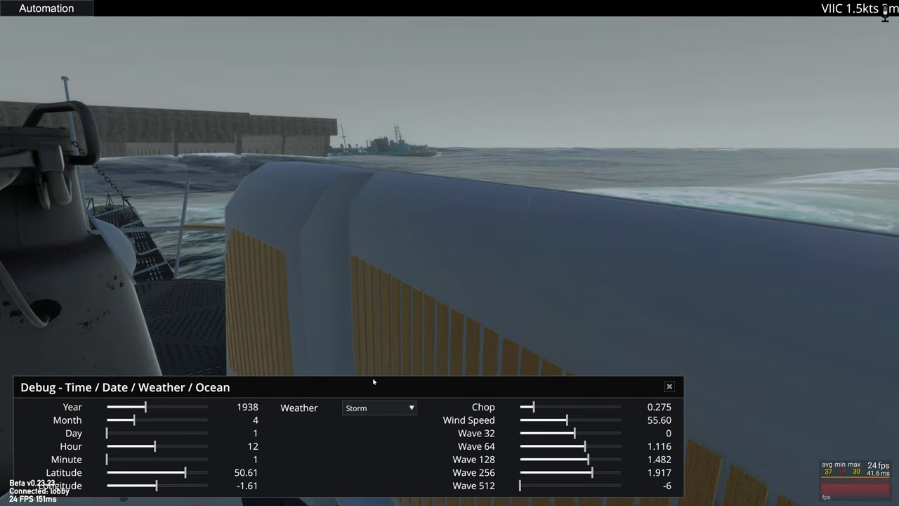
{"action": "left_click", "coordinate": [669, 385]}
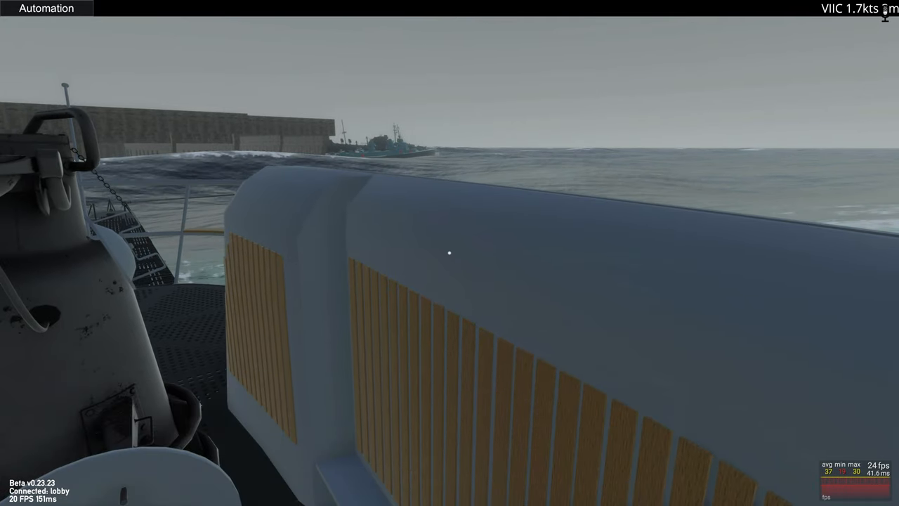